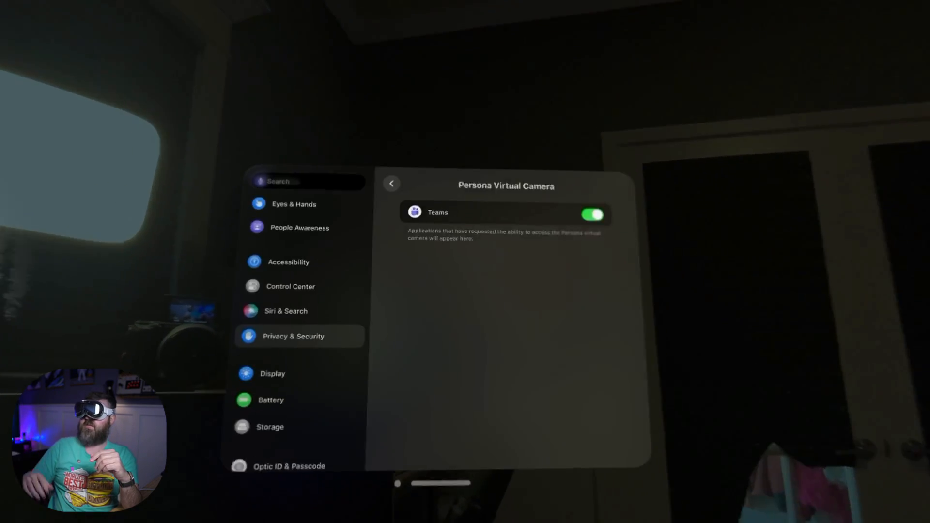
Recheck Persona Virtual Camera access, then open the external contact's chat and the meeting calendar
click(392, 182)
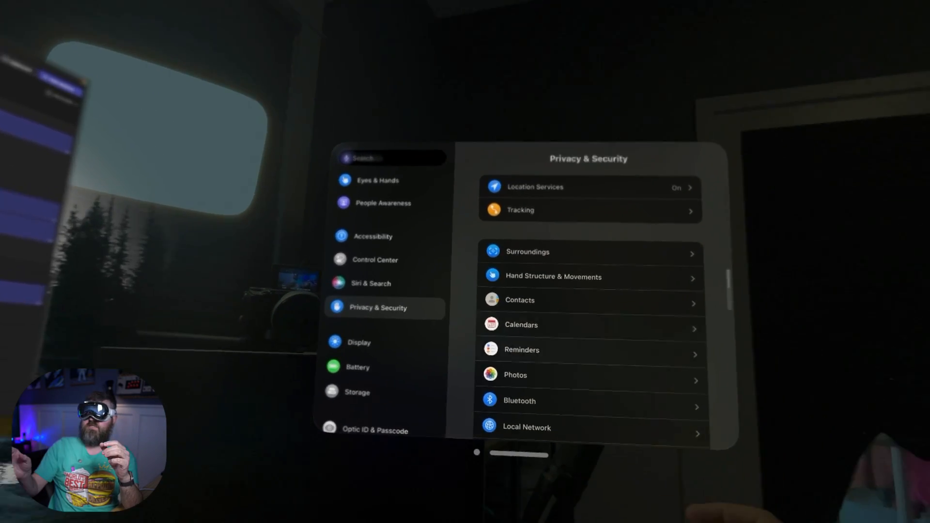
scroll(down, 3)
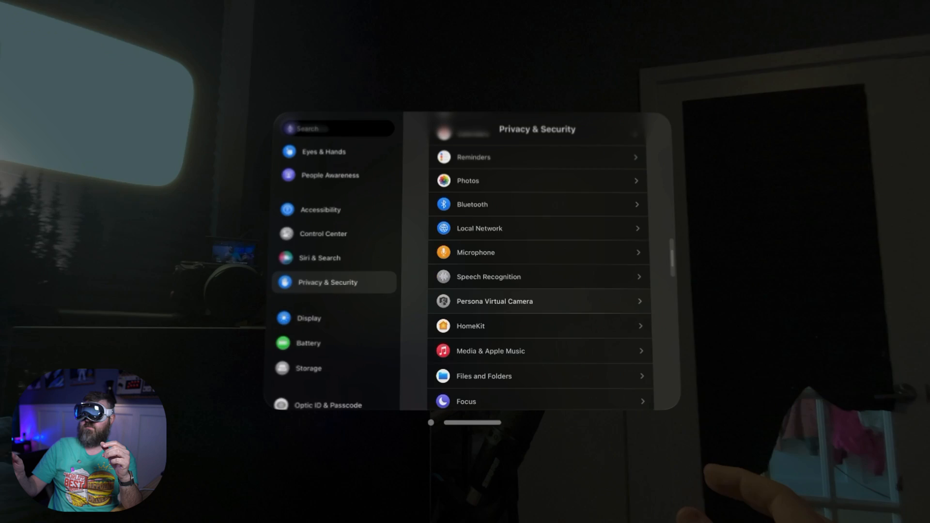
click(494, 301)
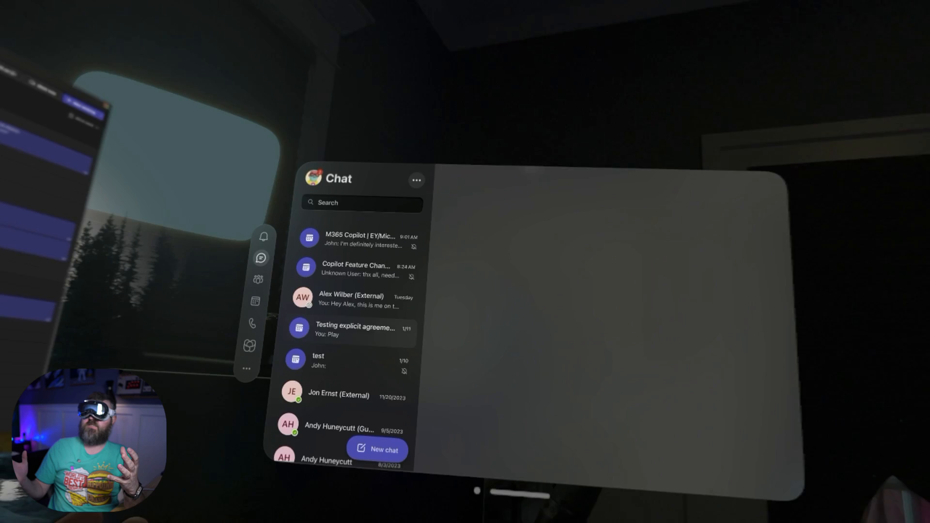
click(351, 301)
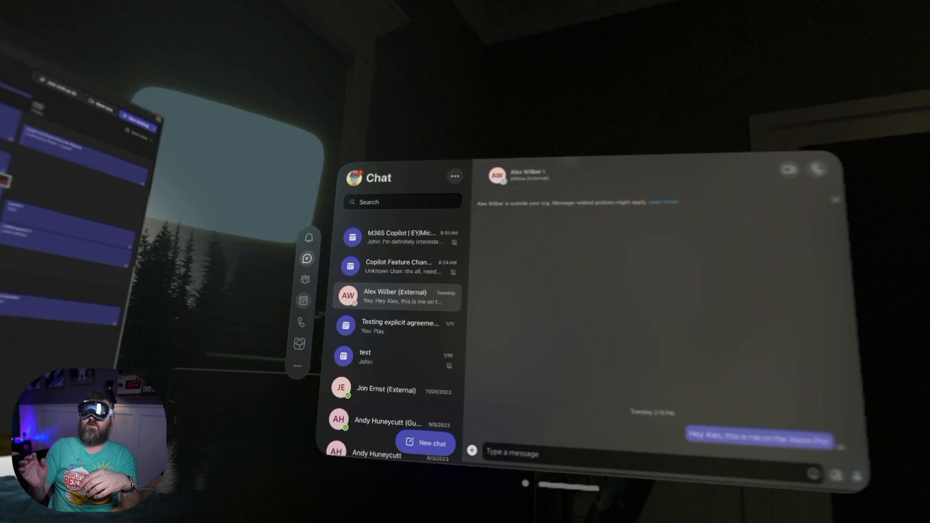
click(303, 301)
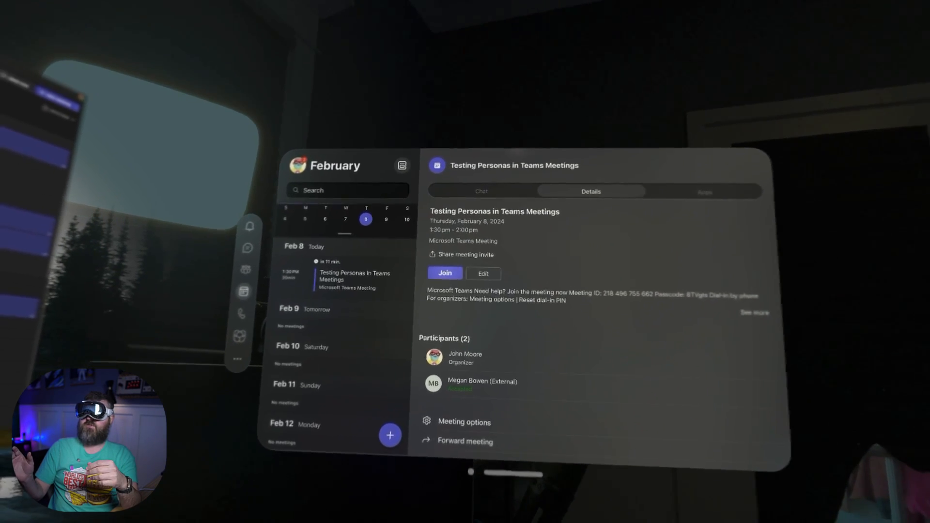
Start joining Testing Personas in Teams Meetings and turn the Persona video off, then back on
click(444, 272)
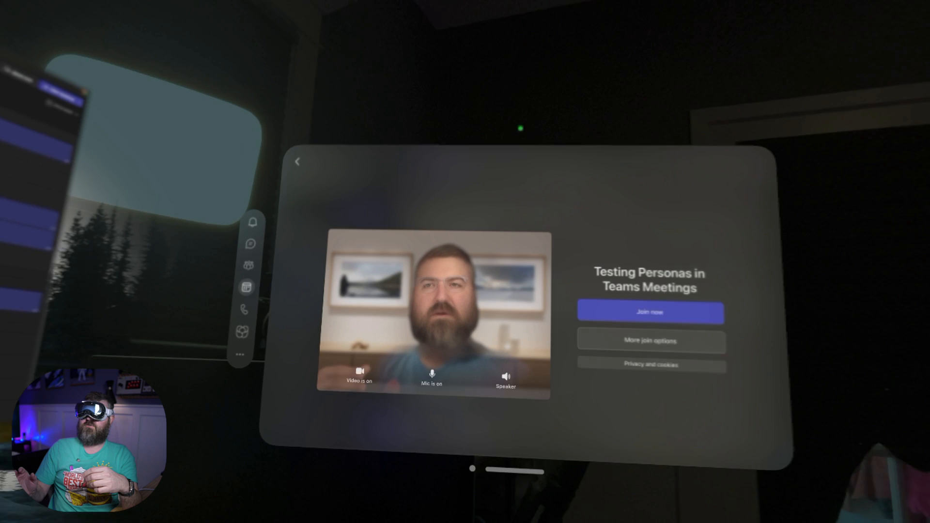
click(362, 372)
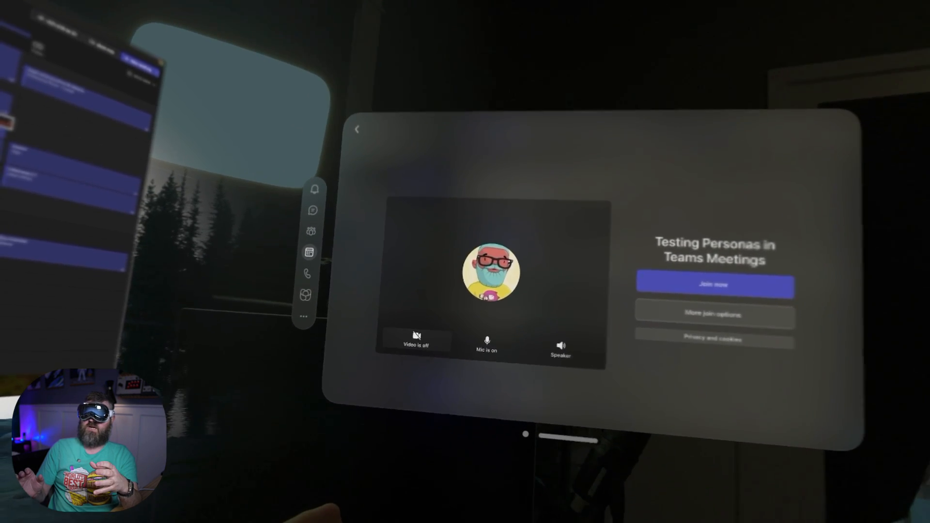
click(416, 340)
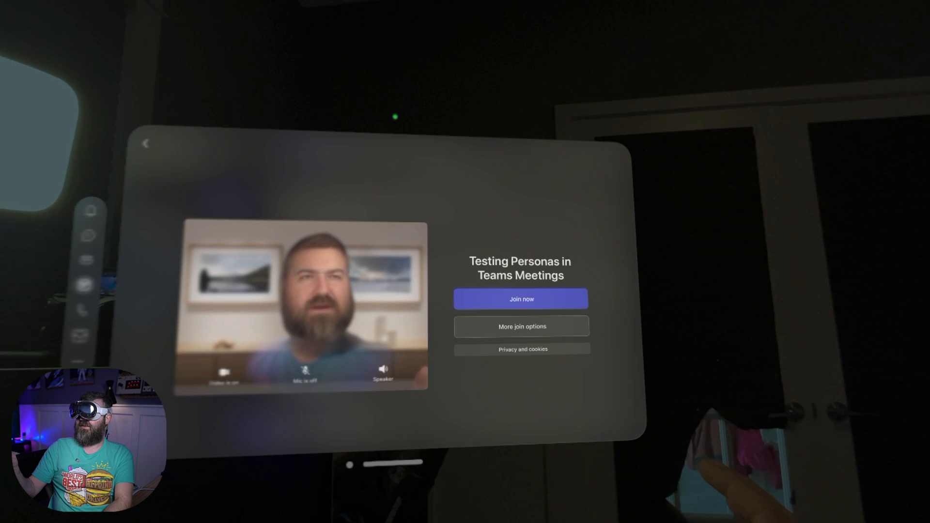
Join the meeting now with the Persona as video and check the participant list
click(521, 299)
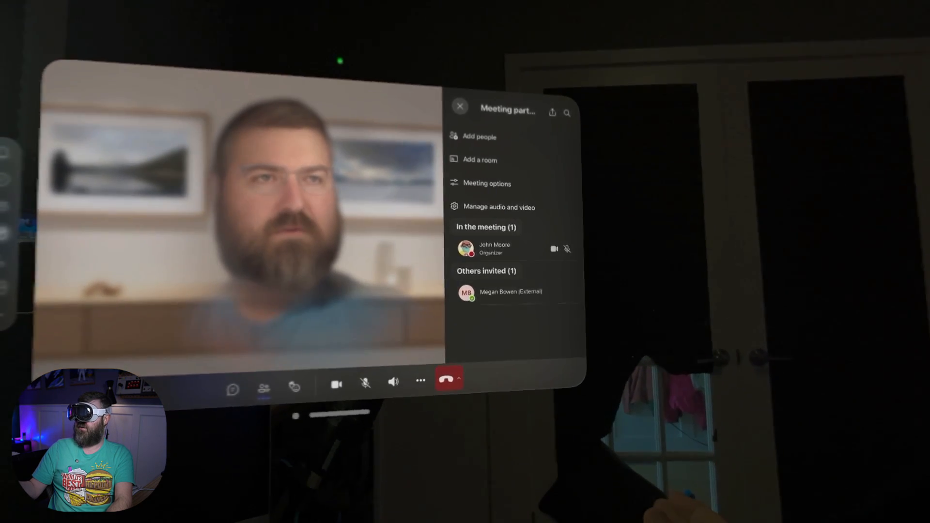
click(510, 291)
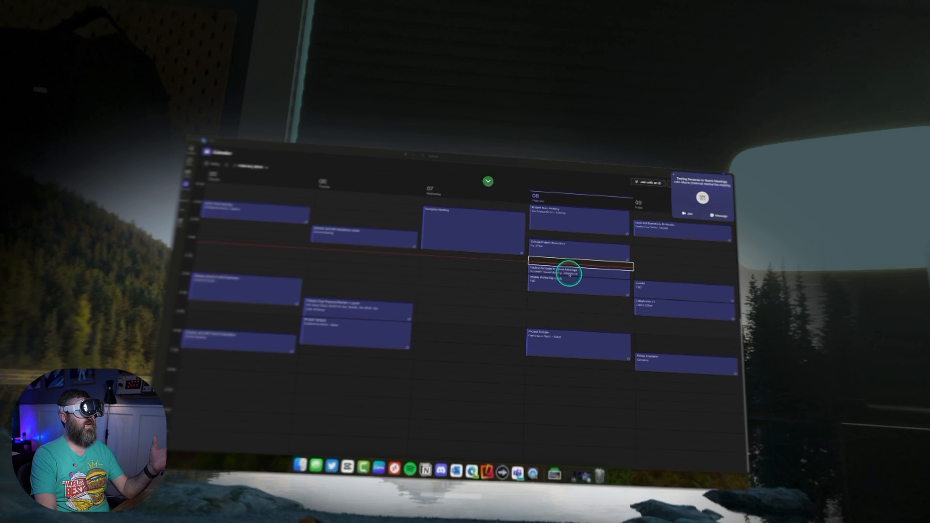
Join Testing Personas from the Mac calendar alert with Don't use audio
click(569, 275)
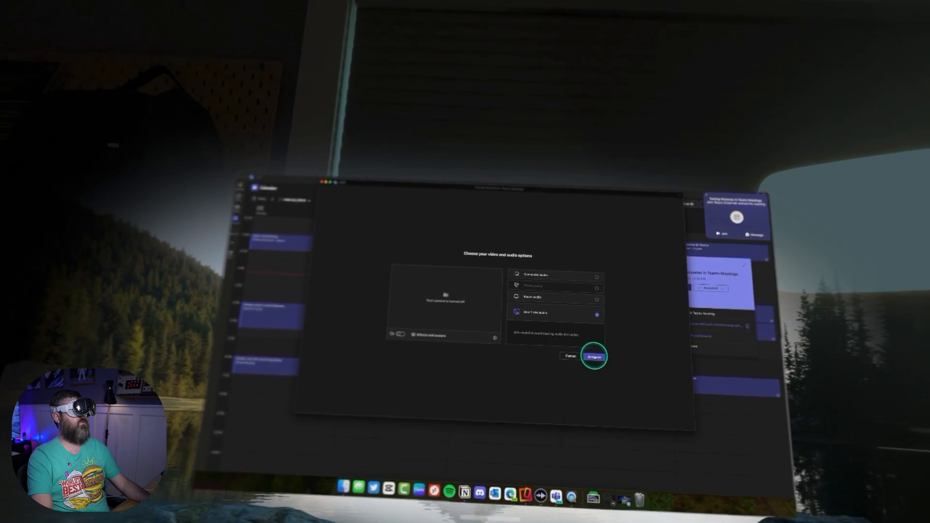
click(591, 356)
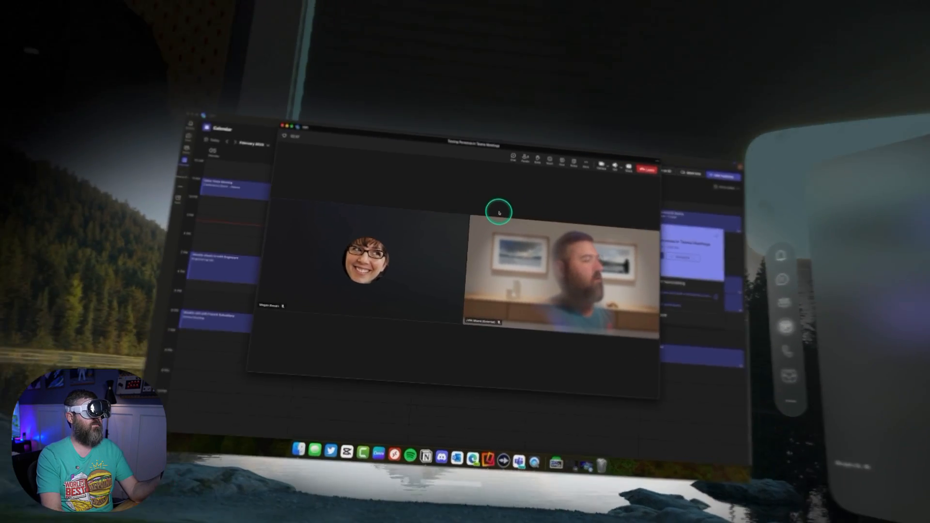
Apply the chosen avatar from Video effects and settings in place of camera video
click(520, 242)
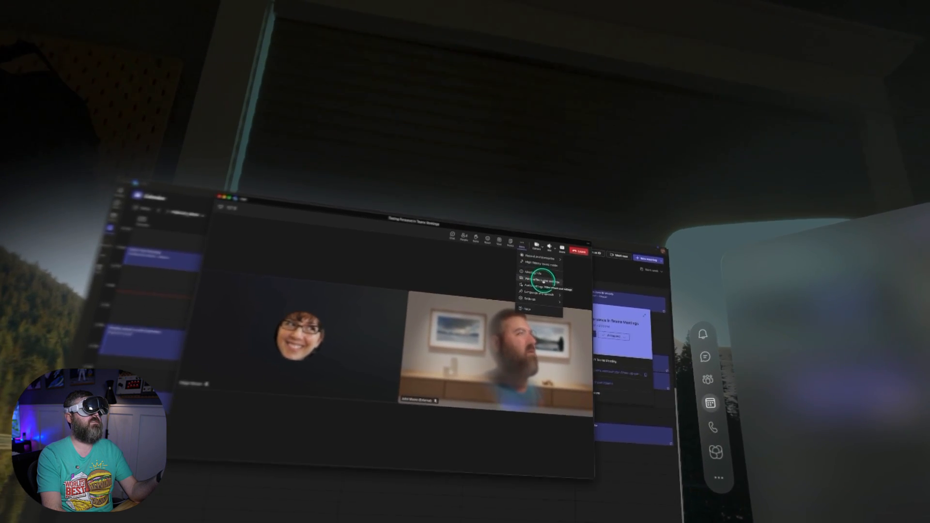
click(543, 279)
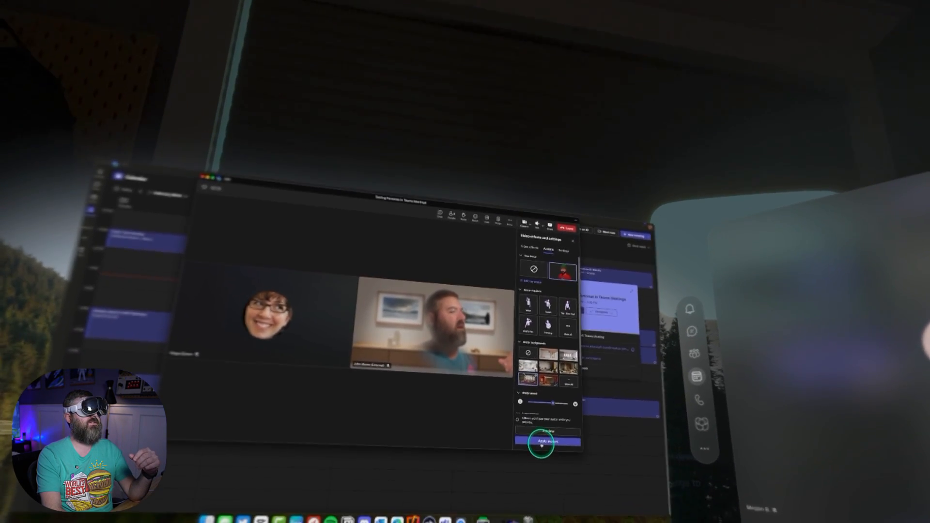
click(539, 442)
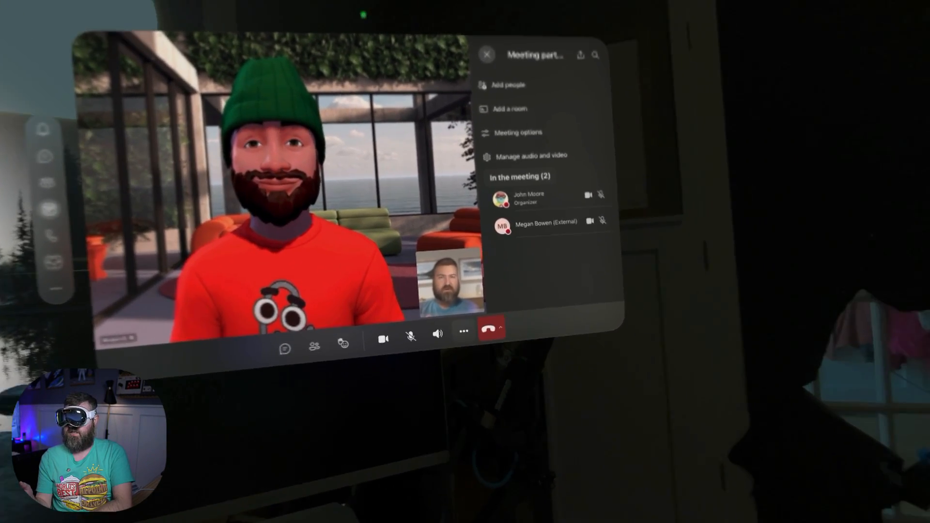
Start recording from the call bar's extra actions and accept the recording agreement
click(462, 330)
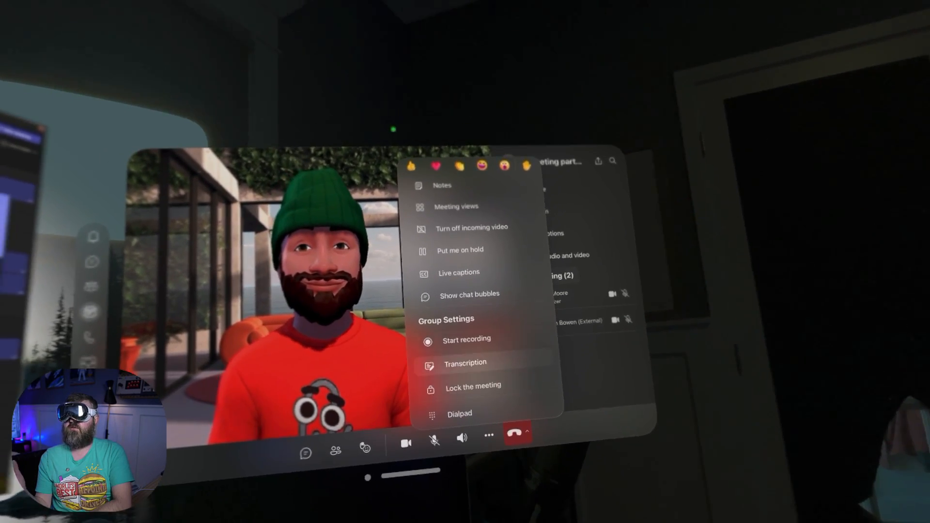
click(467, 338)
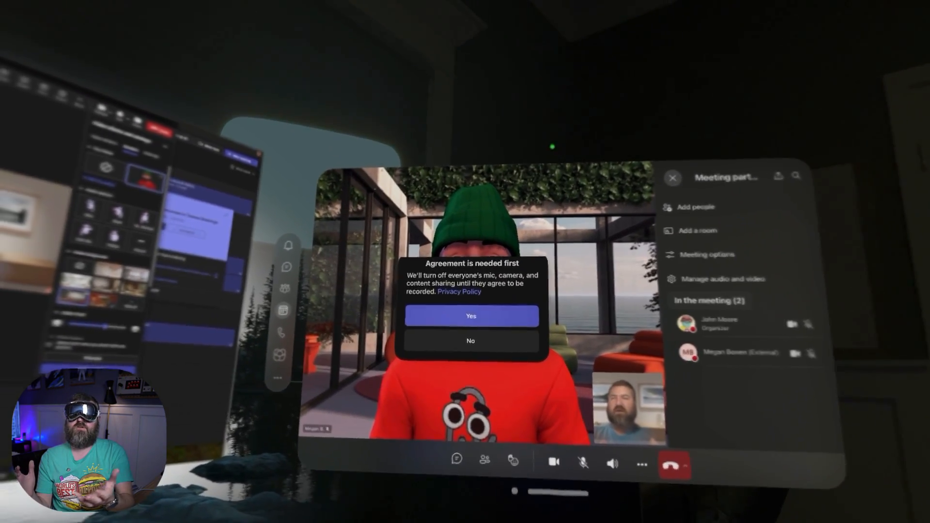
click(471, 315)
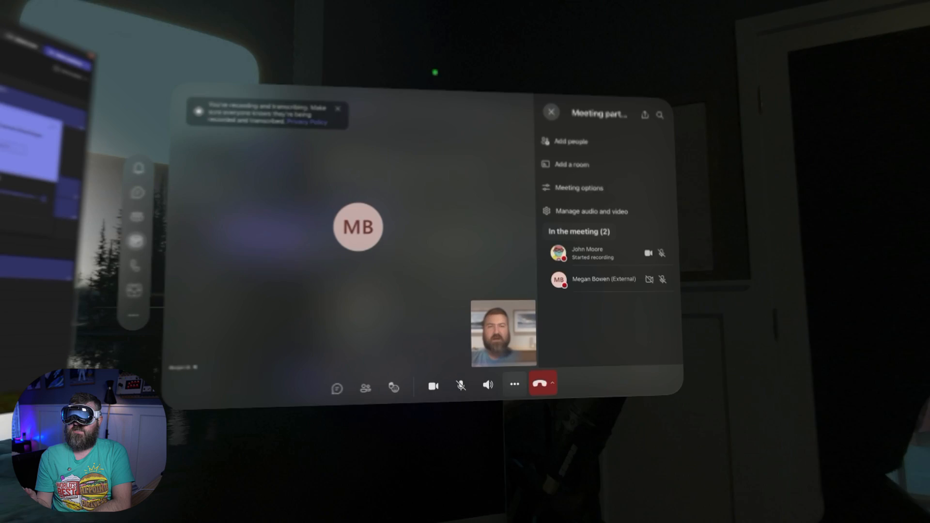
Browse the Meeting views gallery layouts, then return to the full in-meeting actions list
click(513, 383)
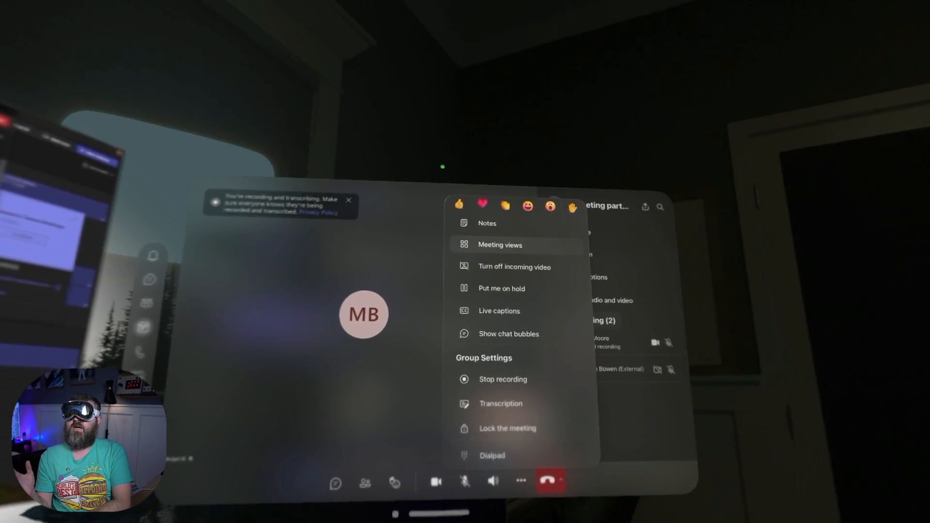
click(500, 244)
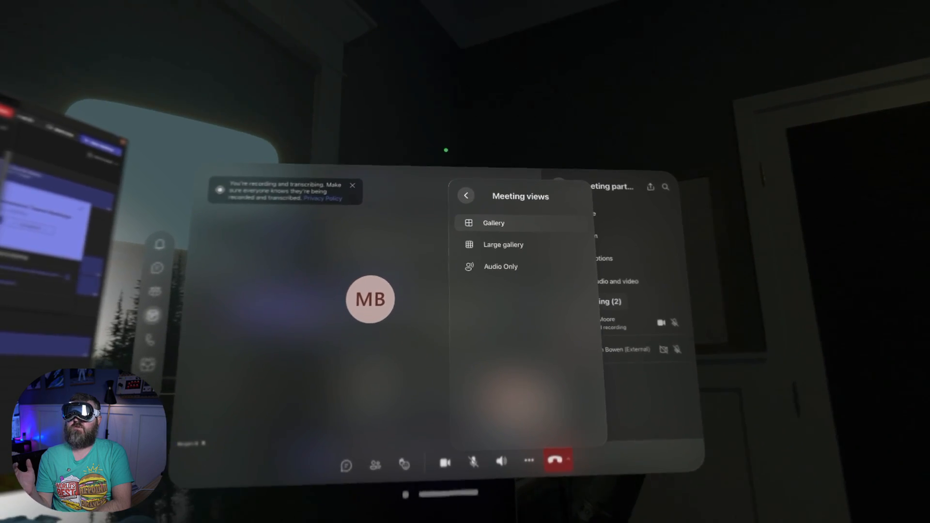
click(466, 195)
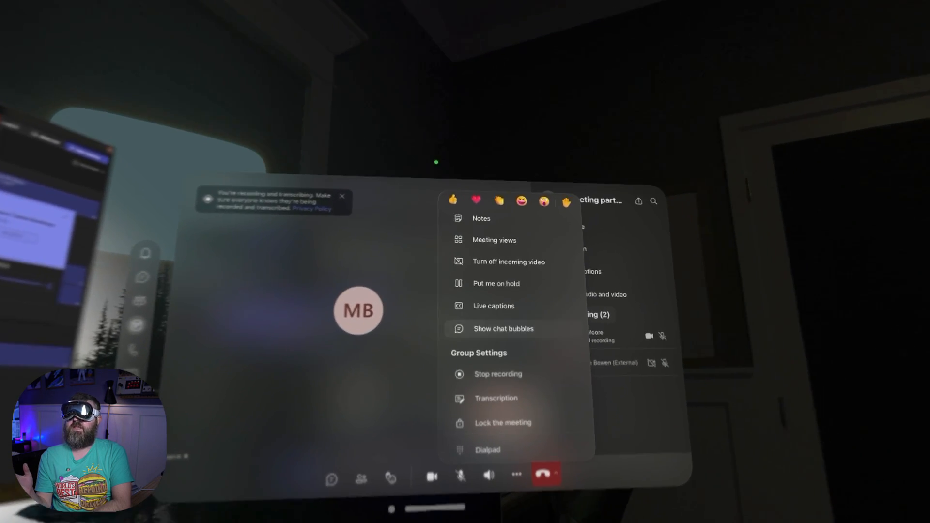